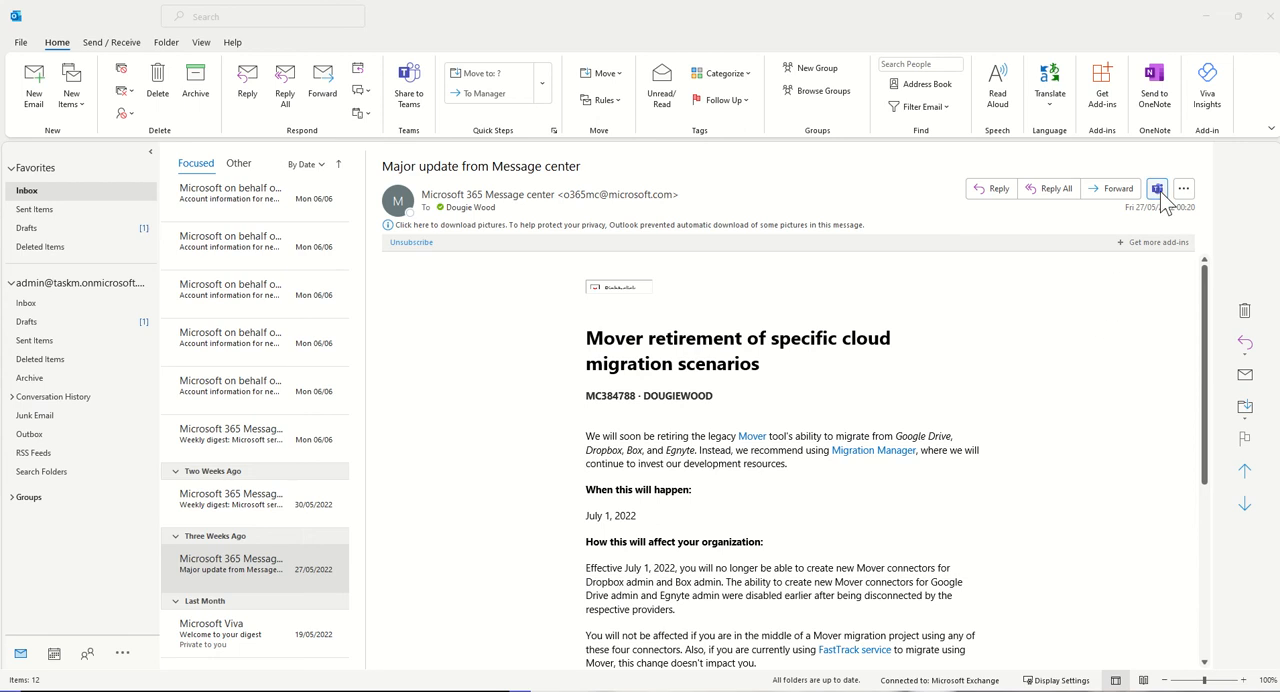
- Start Share to Teams for the Mover retirement email and focus the 'Share to' field
click(1156, 188)
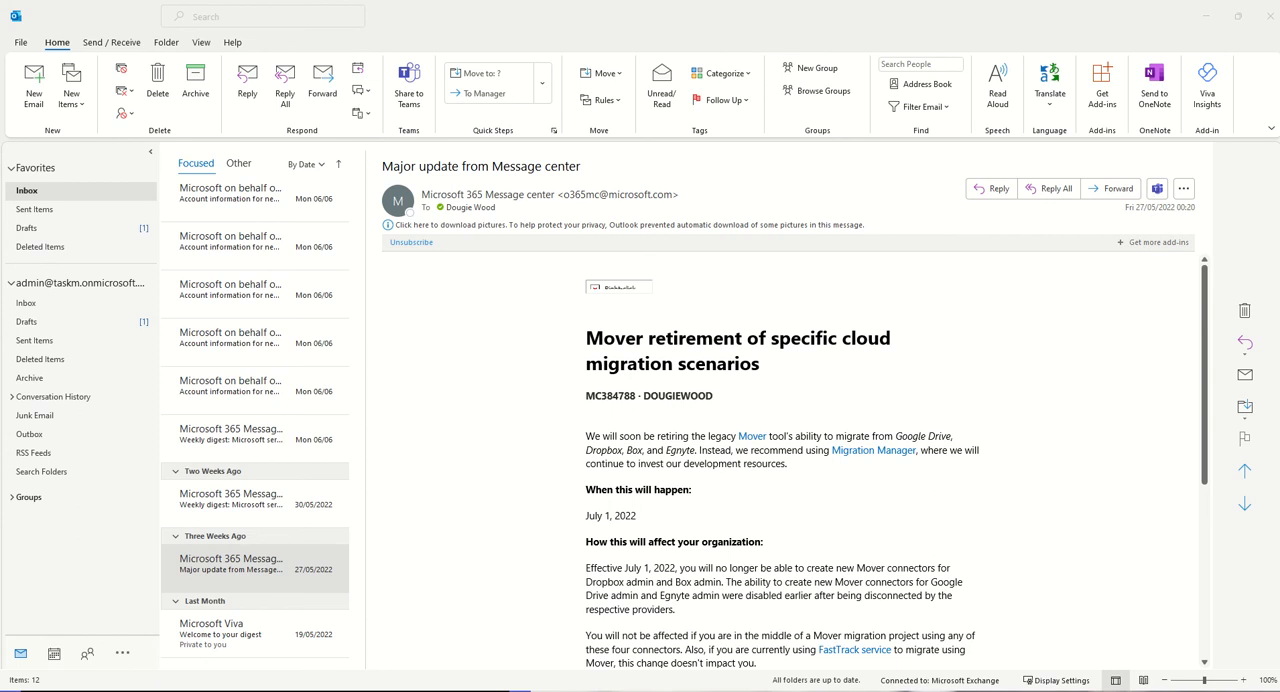
click(408, 84)
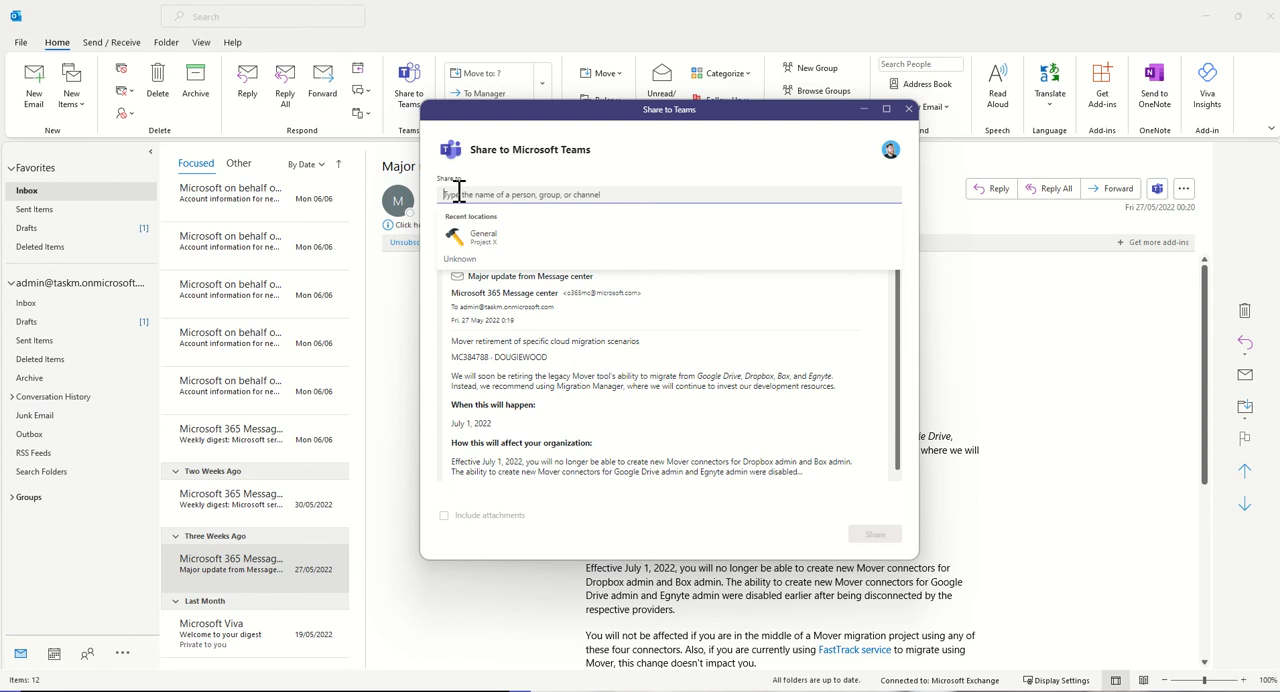
- Share the email to George's Teams chat by searching 'GEO', then go to Teams
text(GEO)
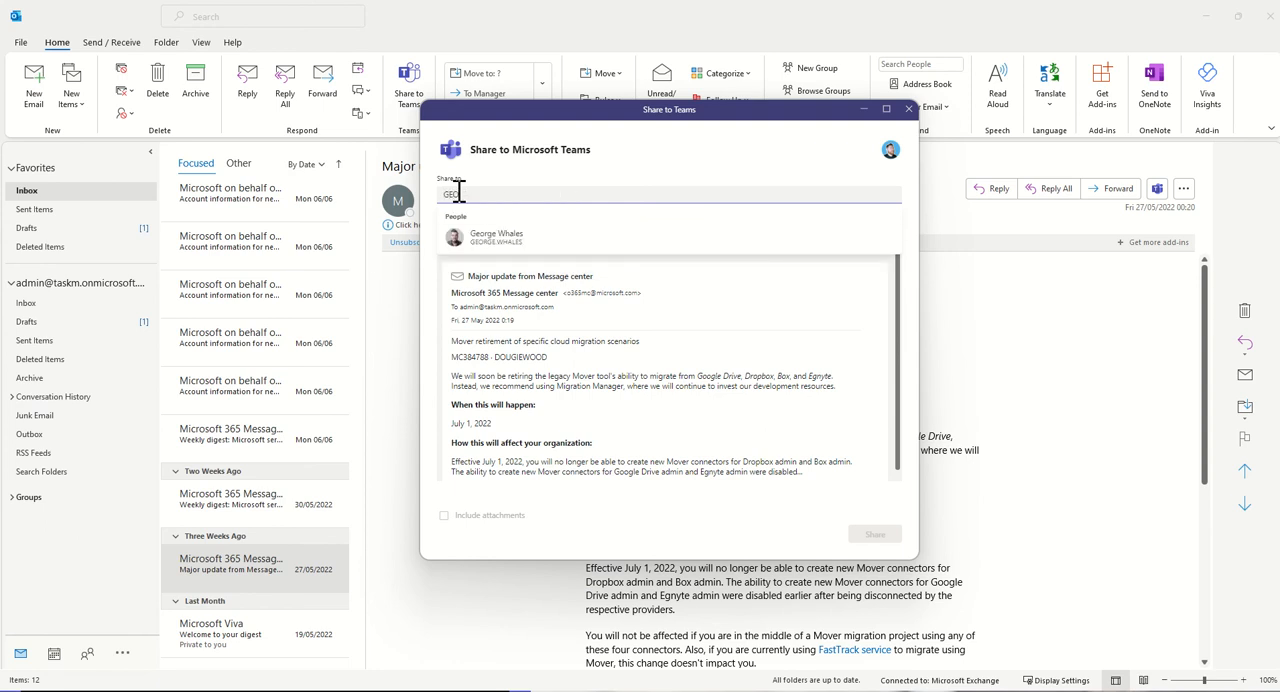
click(496, 236)
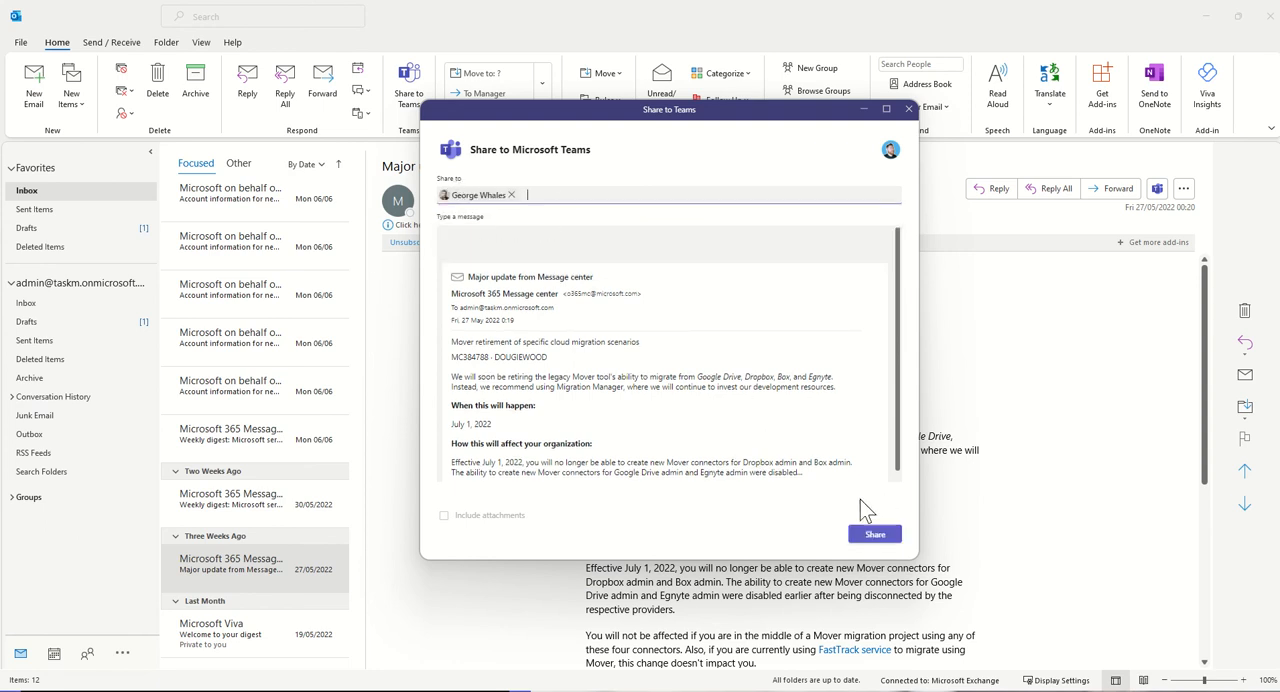
click(874, 532)
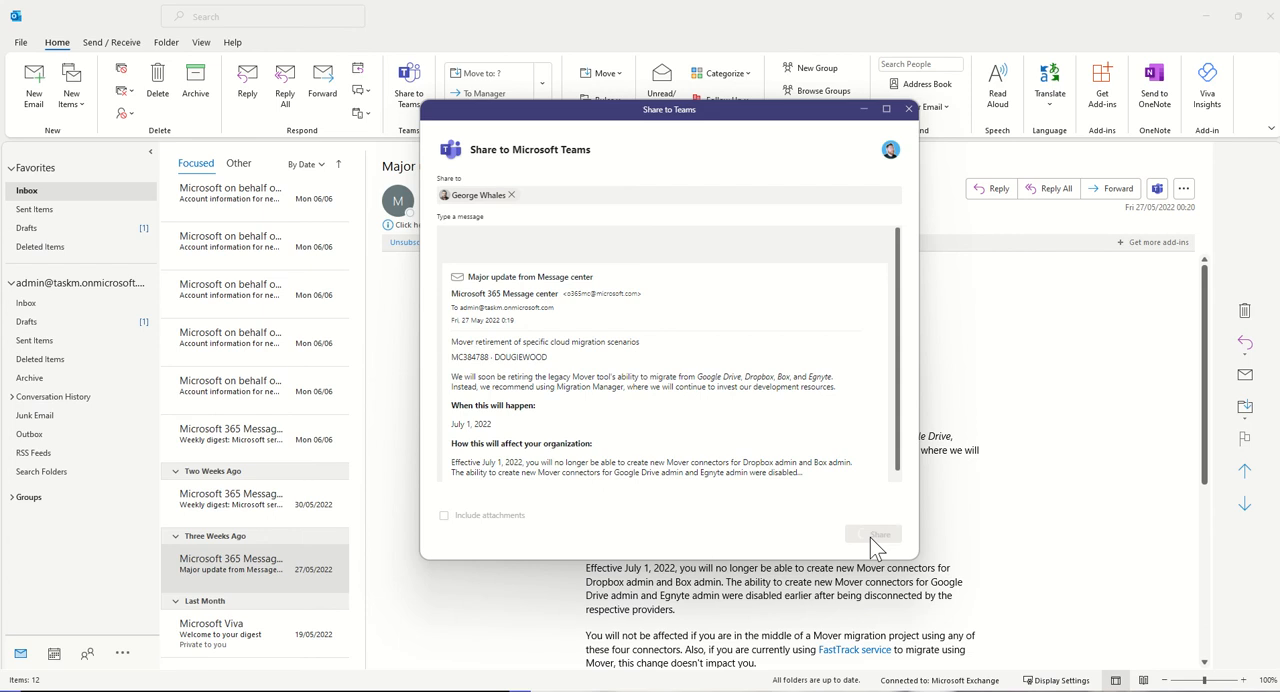
click(882, 532)
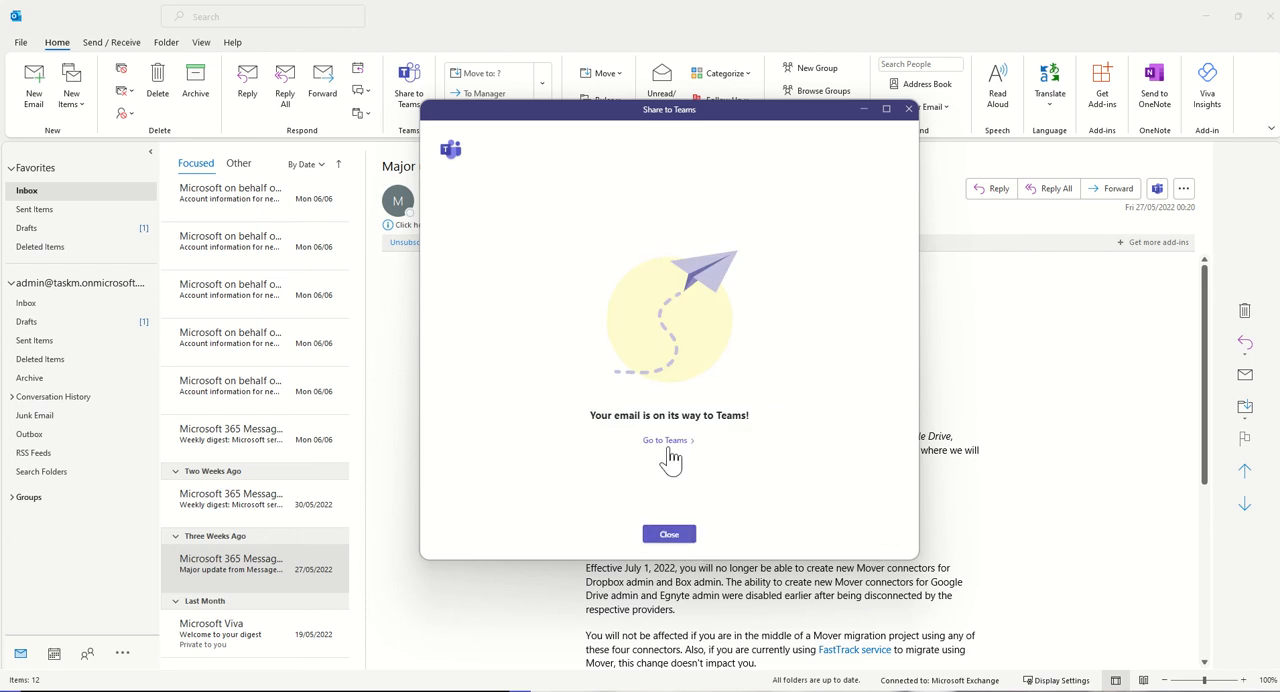
click(668, 532)
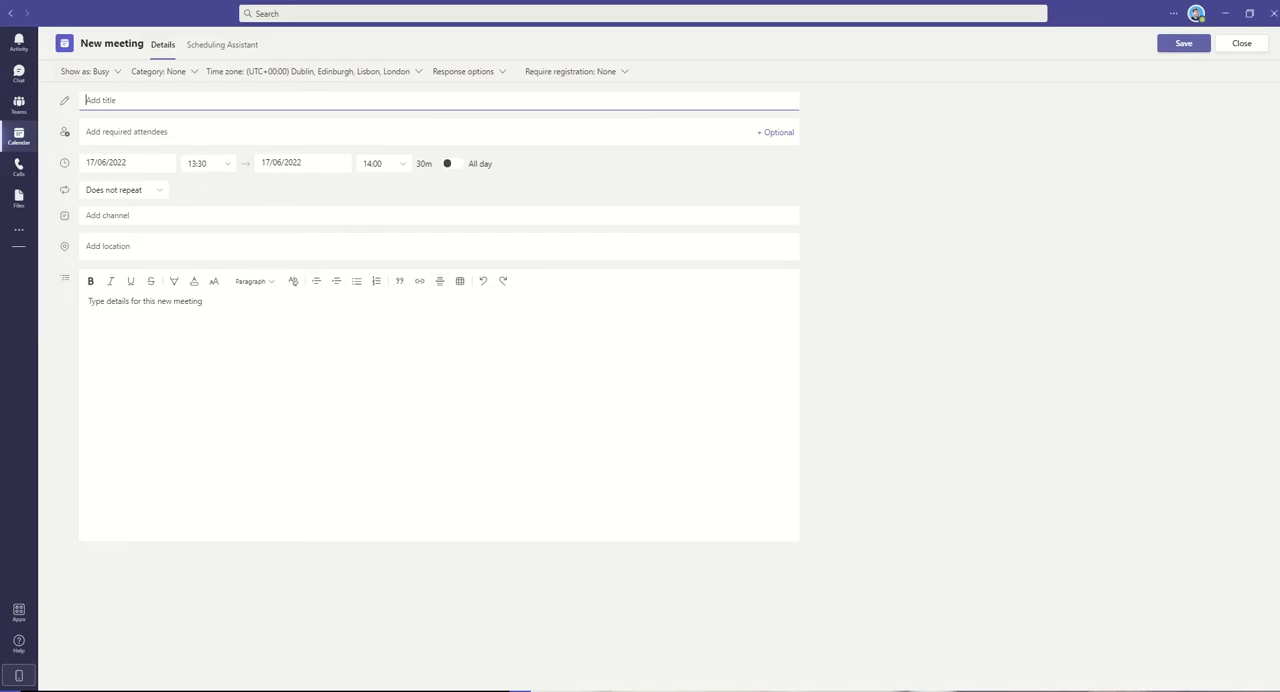
- In George's Teams chat, send the comment 'What do you think' under the shared email
click(18, 72)
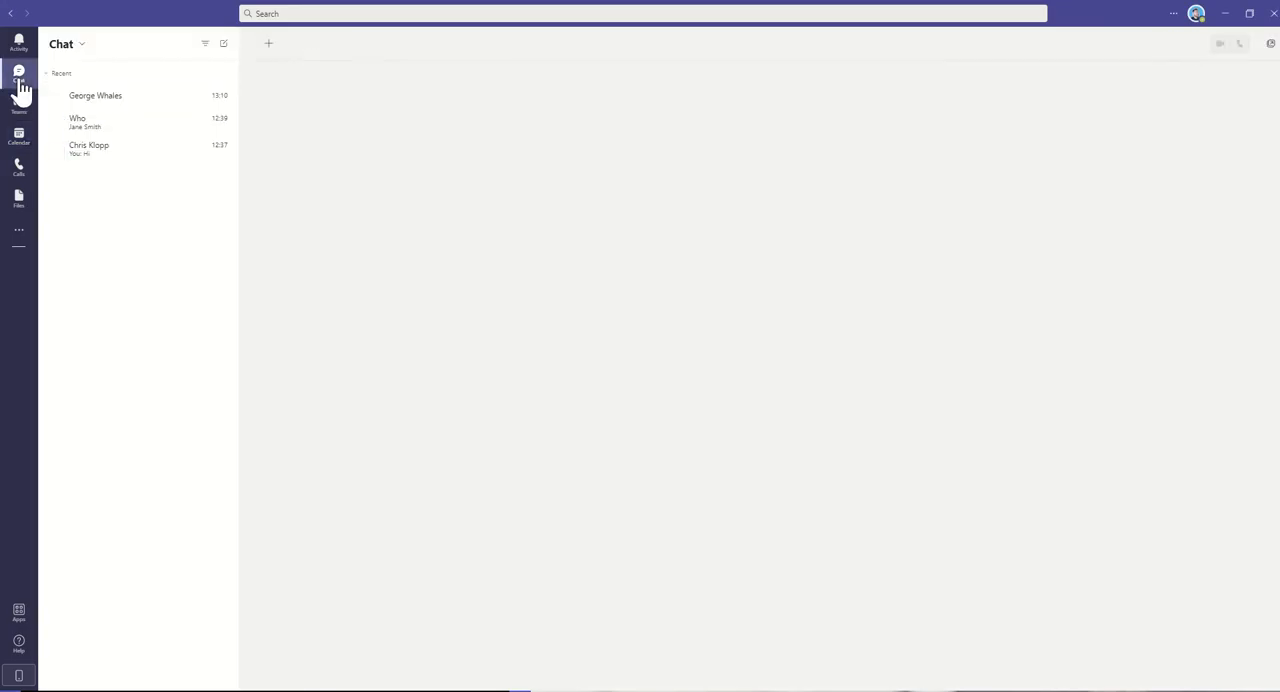
click(96, 96)
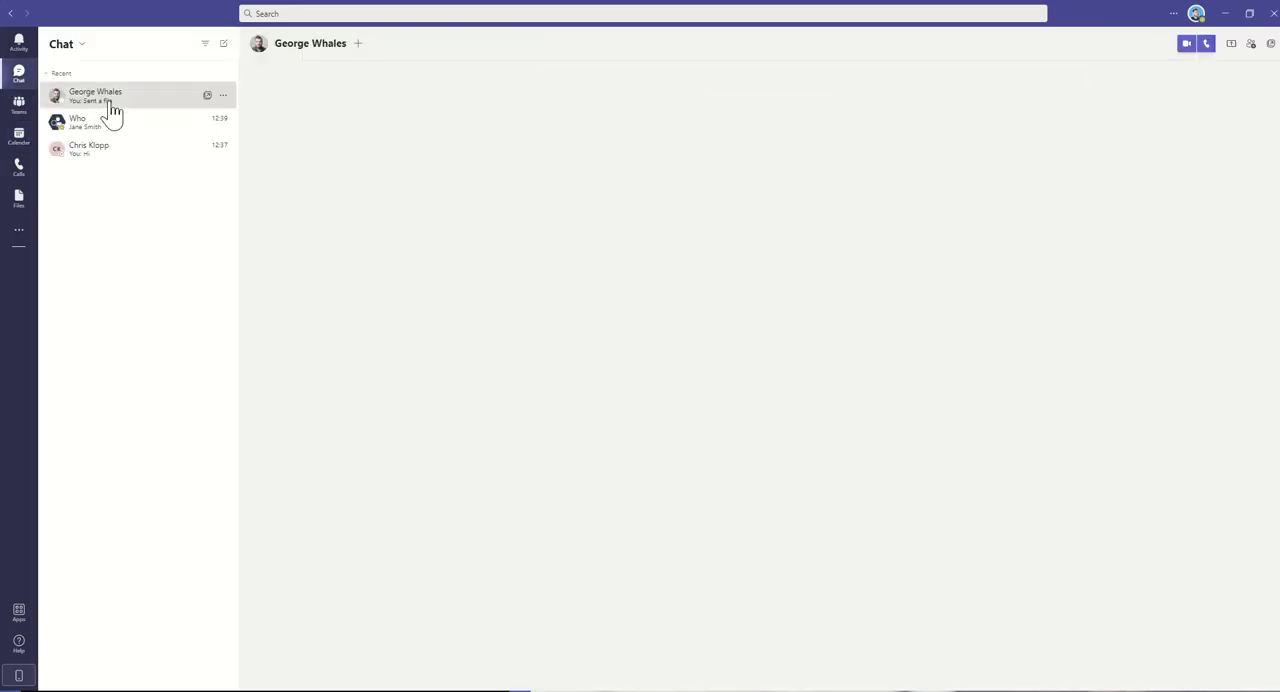
click(96, 96)
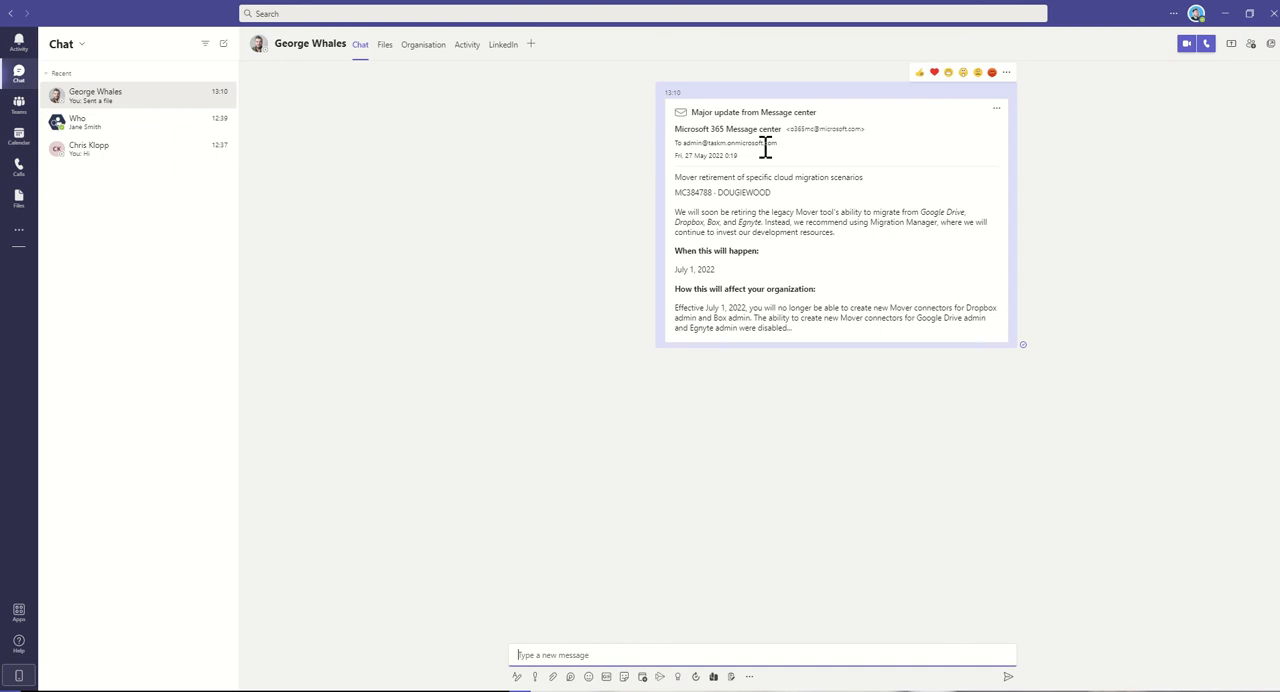
mouse_move(532, 640)
text(what)
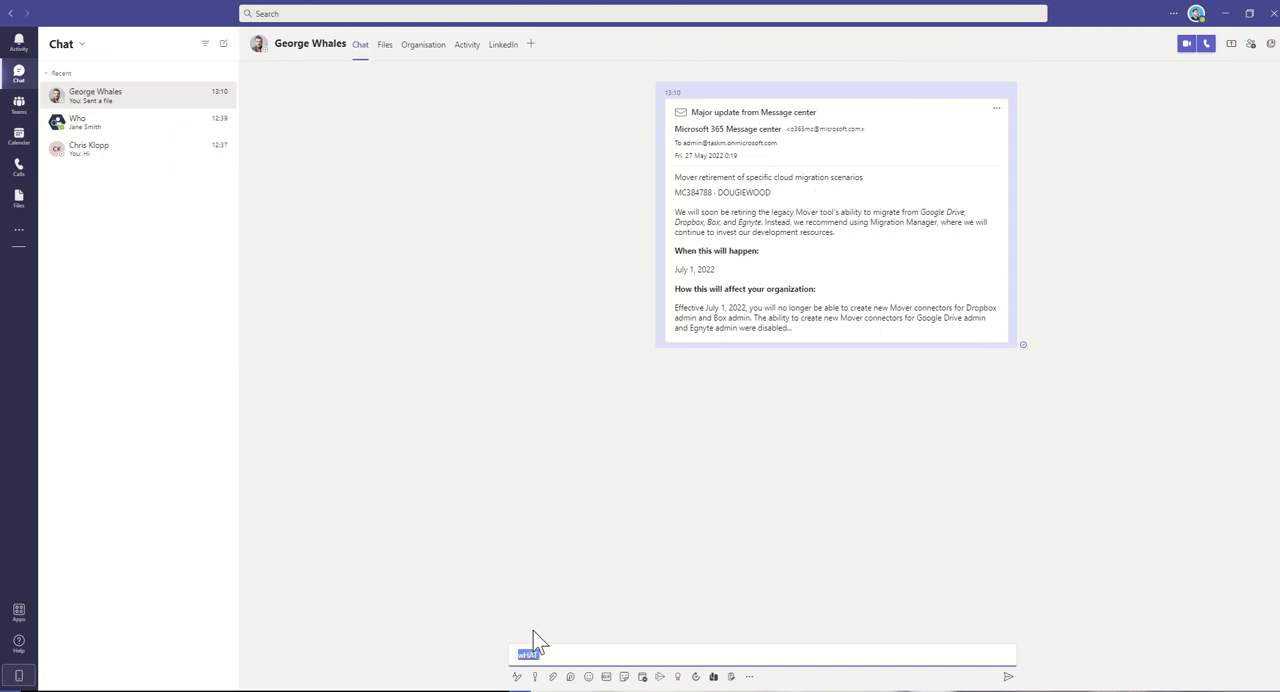
text(What do you think)
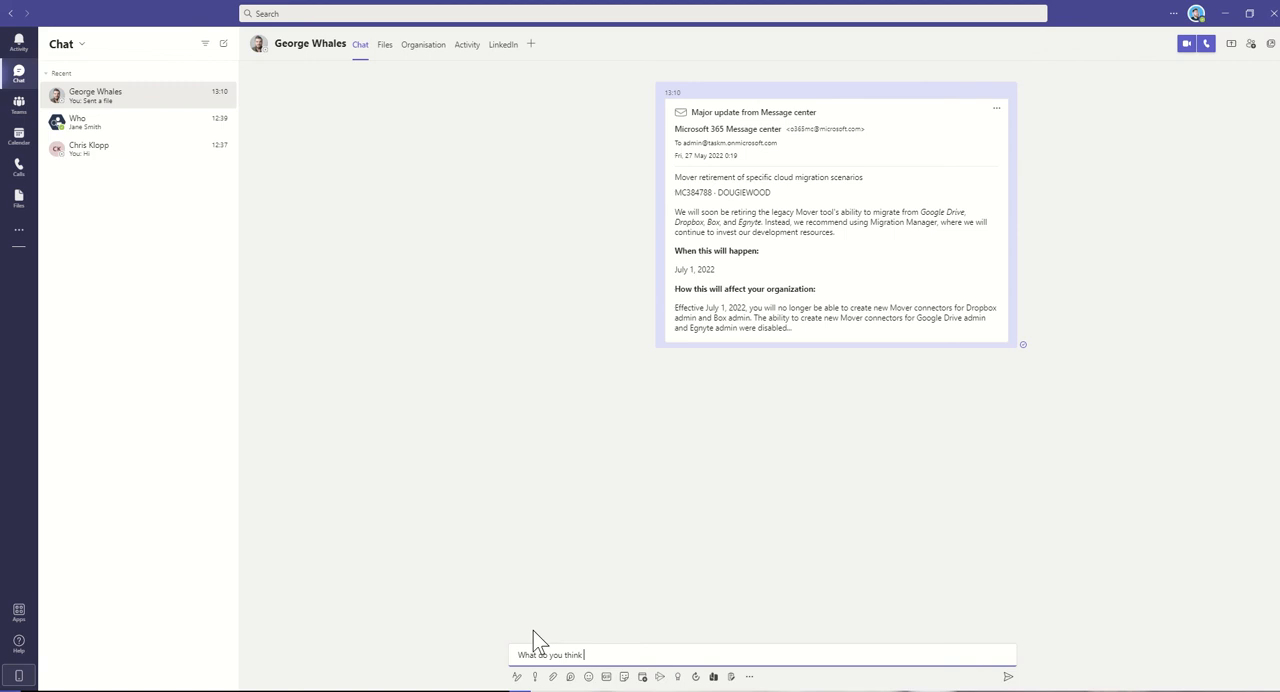
key(Return)
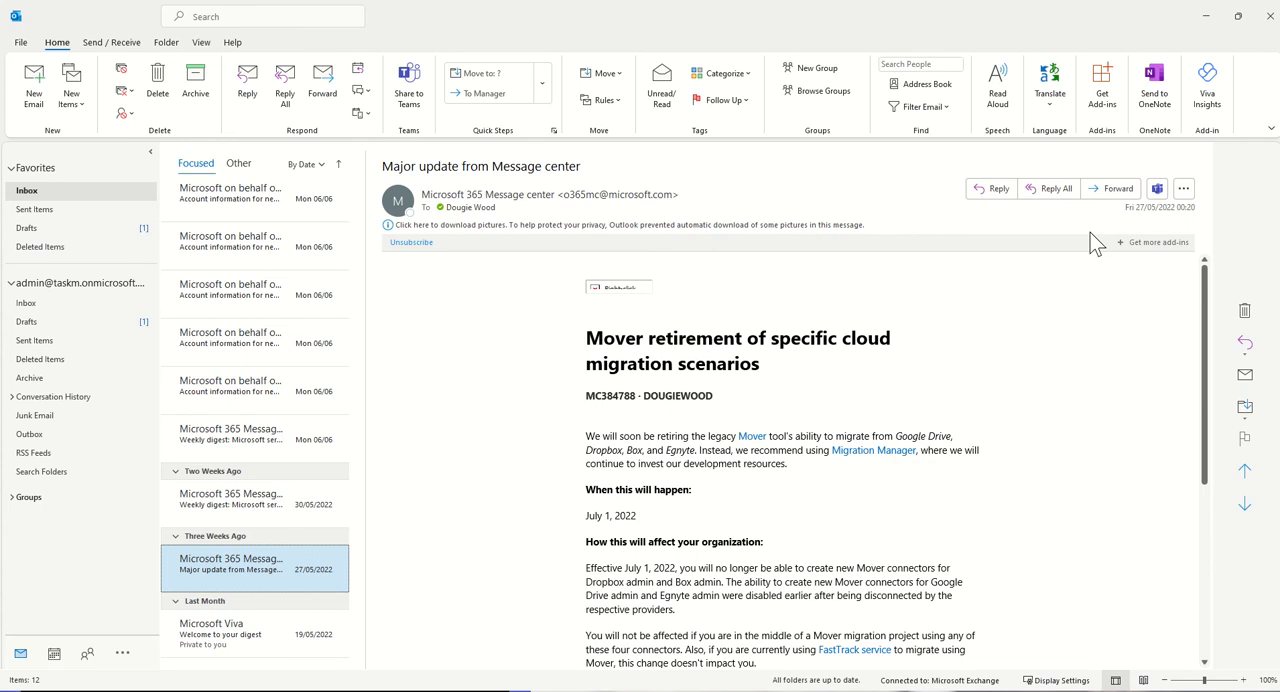
- Attempt sharing to Sales Team > Asia via 'asia', then clear that recipient after the setup error
click(1156, 188)
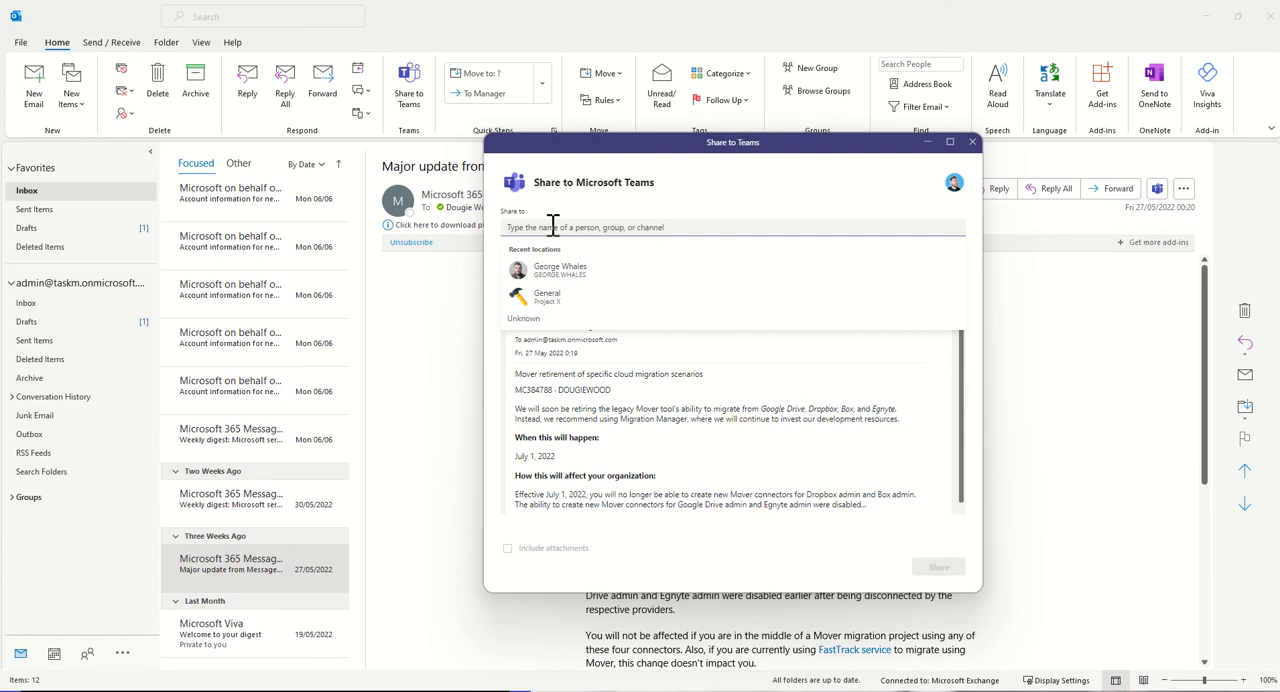
text(as)
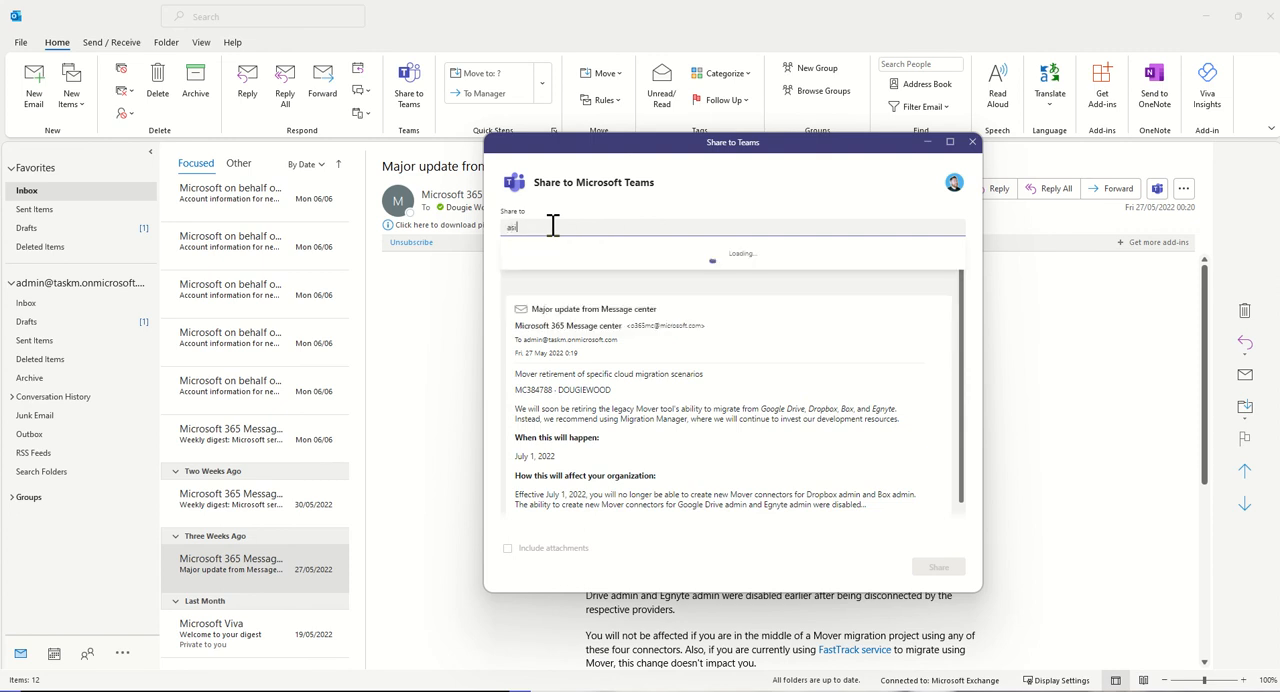
text(asia)
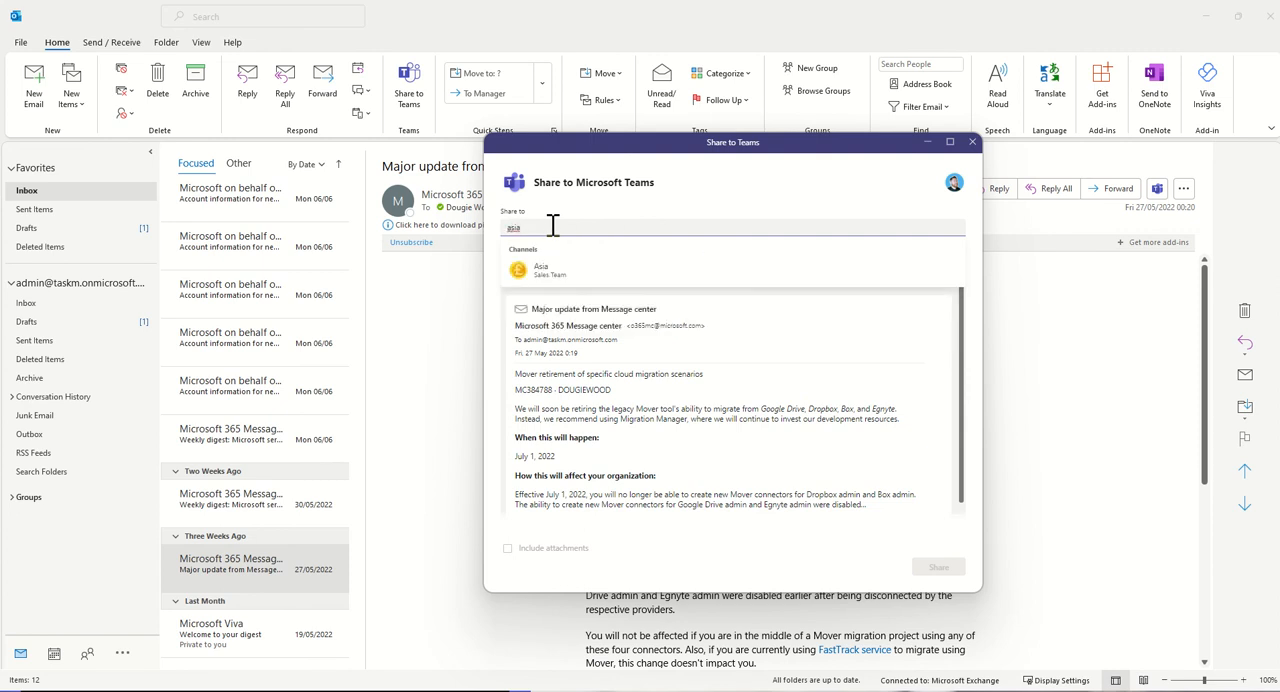
click(540, 270)
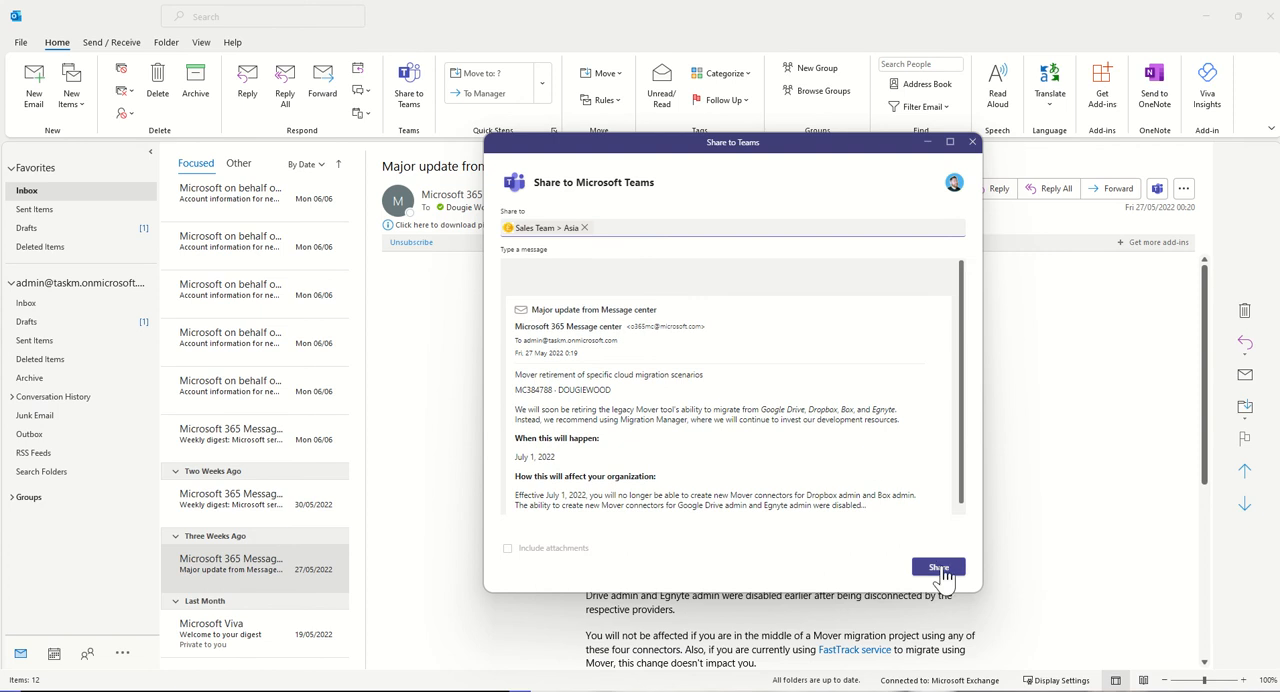
click(938, 568)
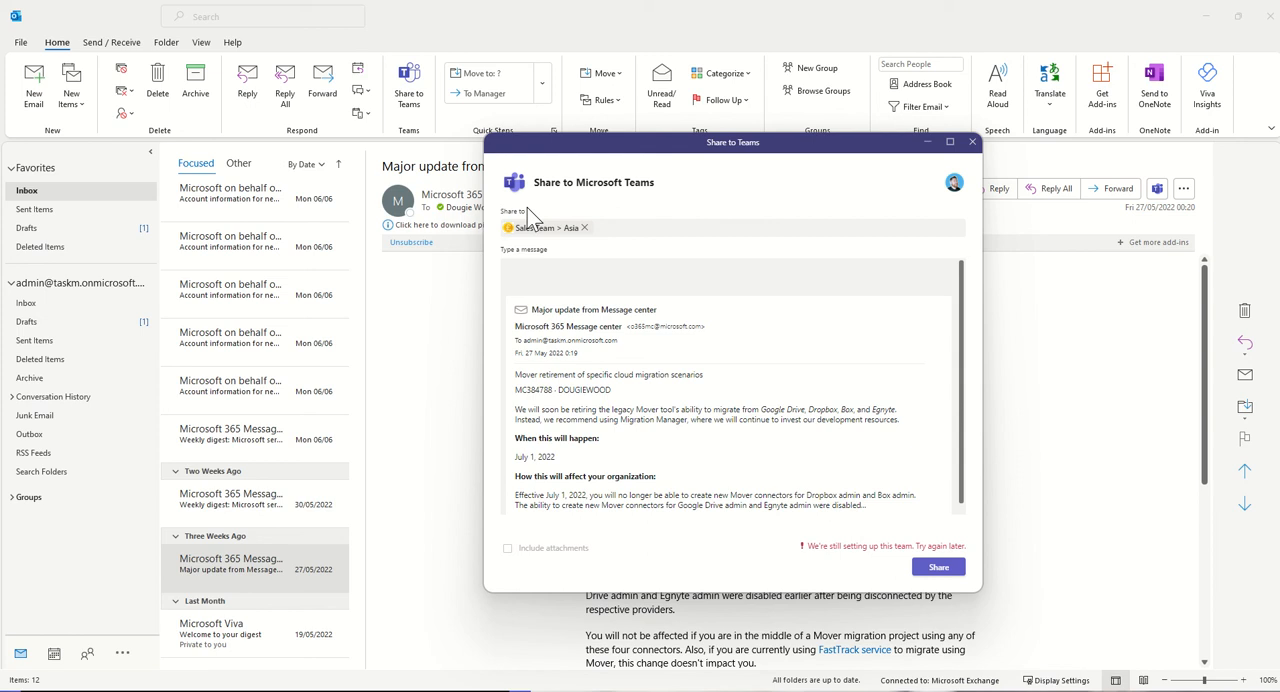
click(584, 228)
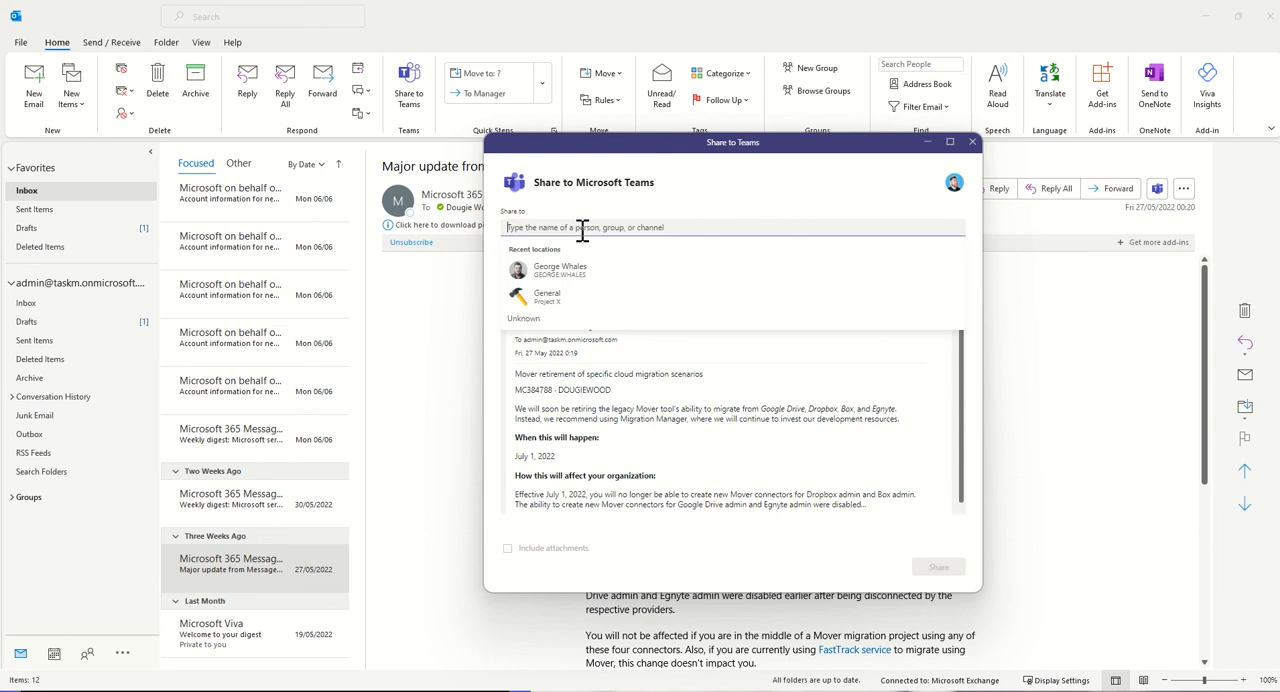
mouse_move(548, 298)
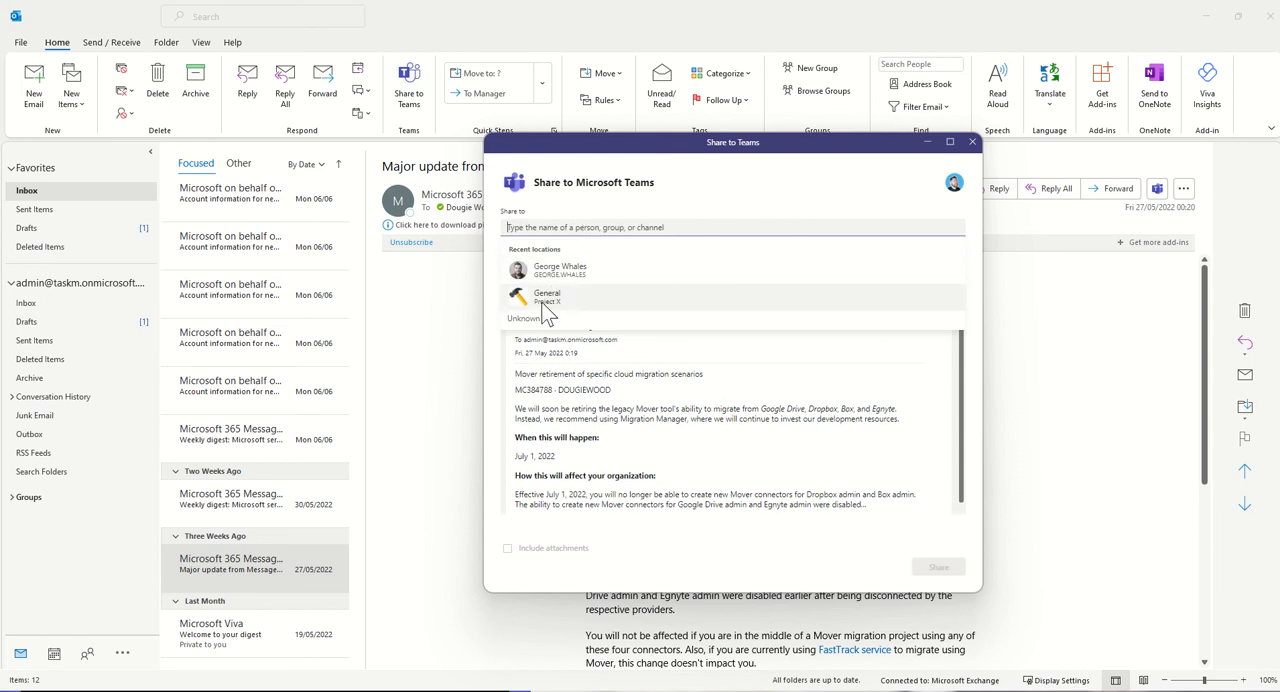
- Share the email to Project X's General channel from Recent locations, then go to Teams
click(548, 296)
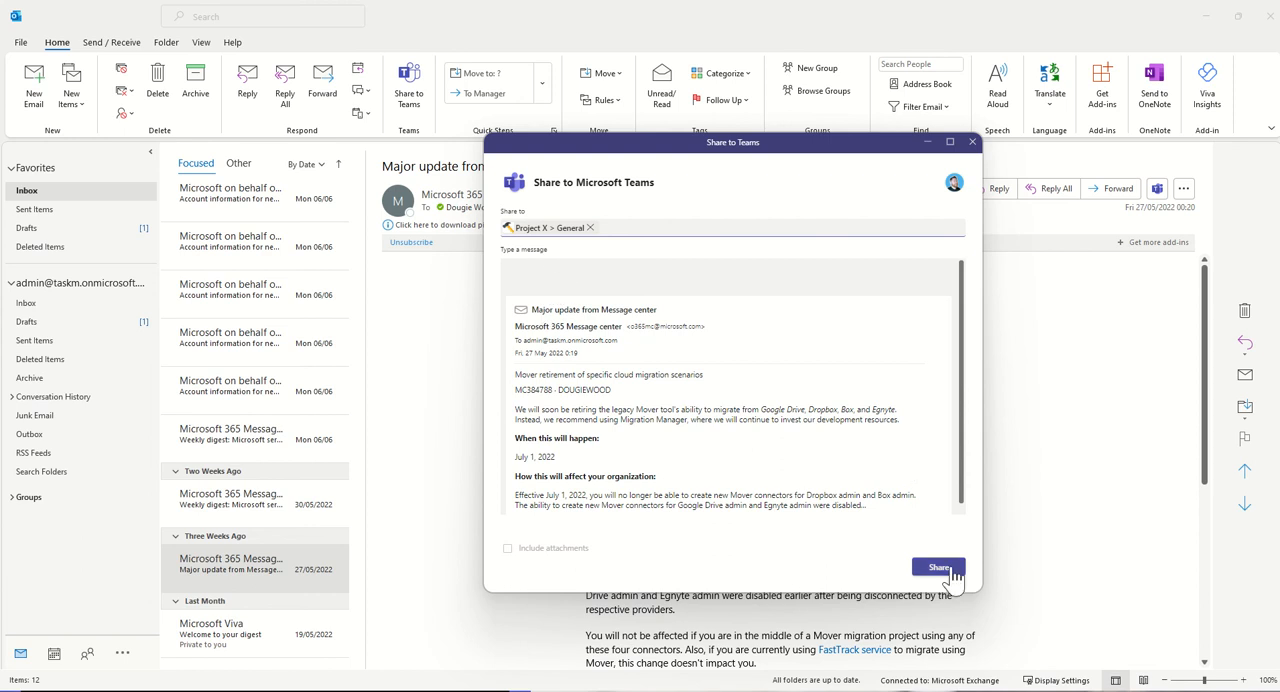
click(938, 568)
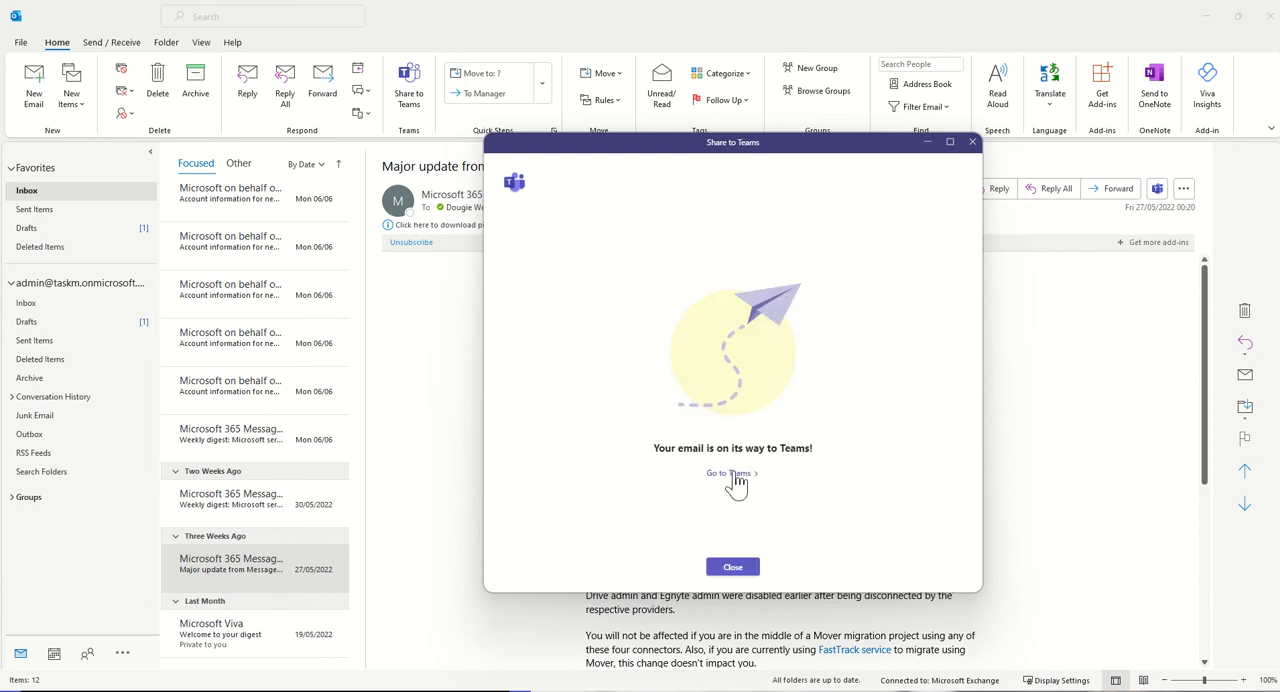
click(728, 472)
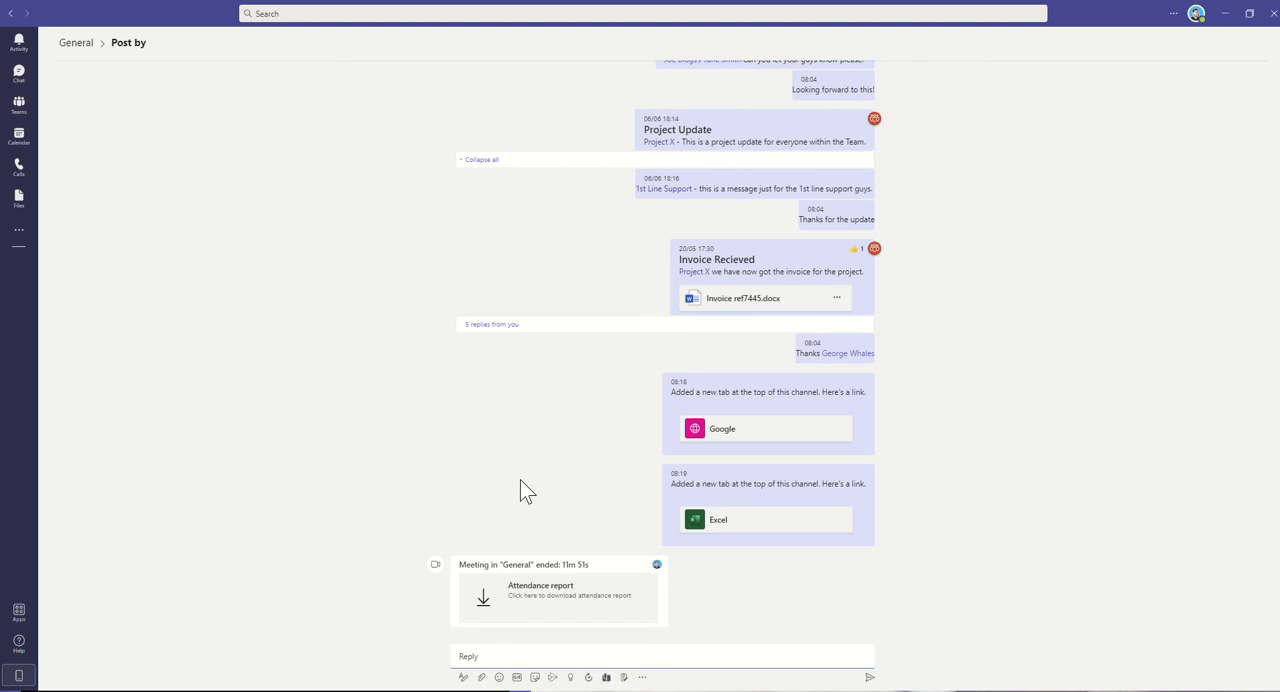
- In Project X General, reply under the shared email tagging Project X with 'please take' a look
scroll(down, 3)
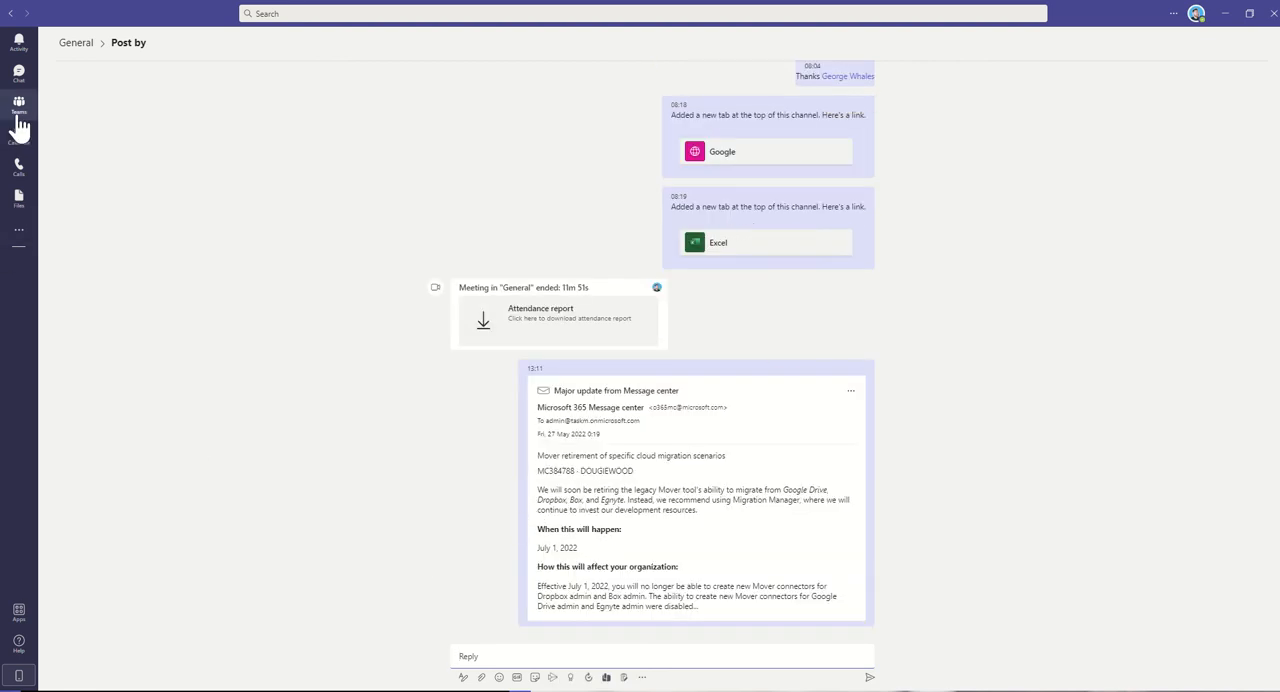
click(18, 104)
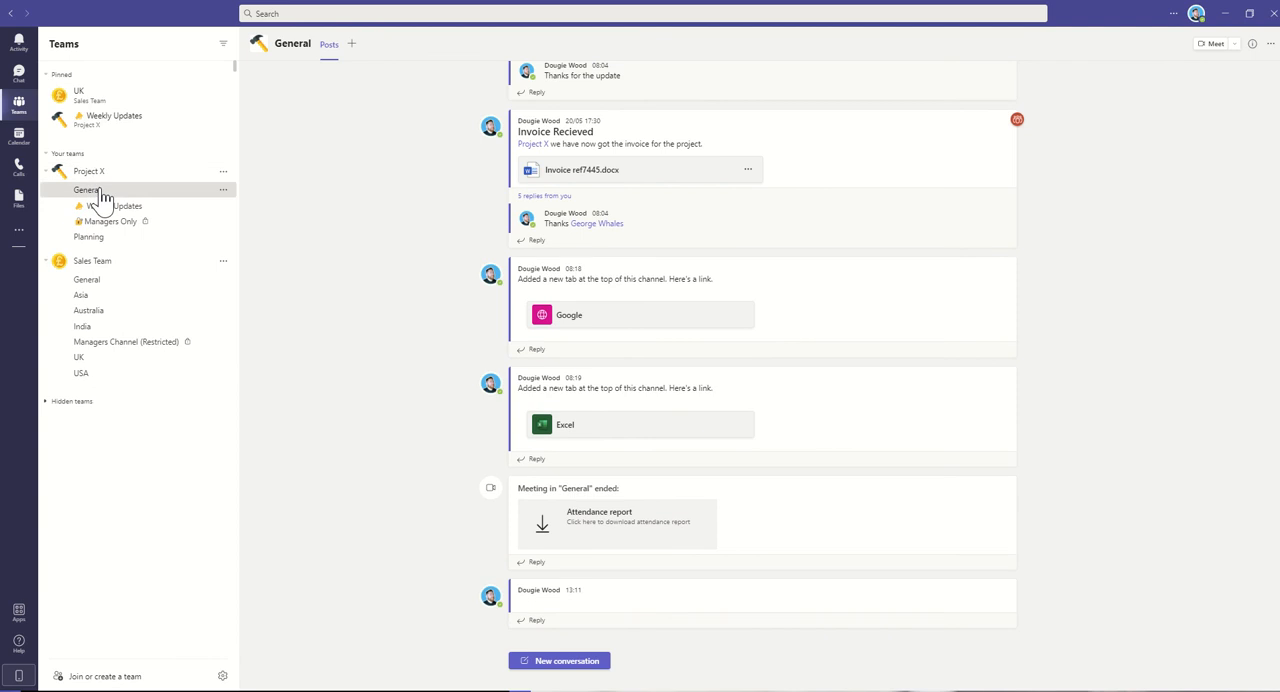
scroll(down, 3)
text(Project X -)
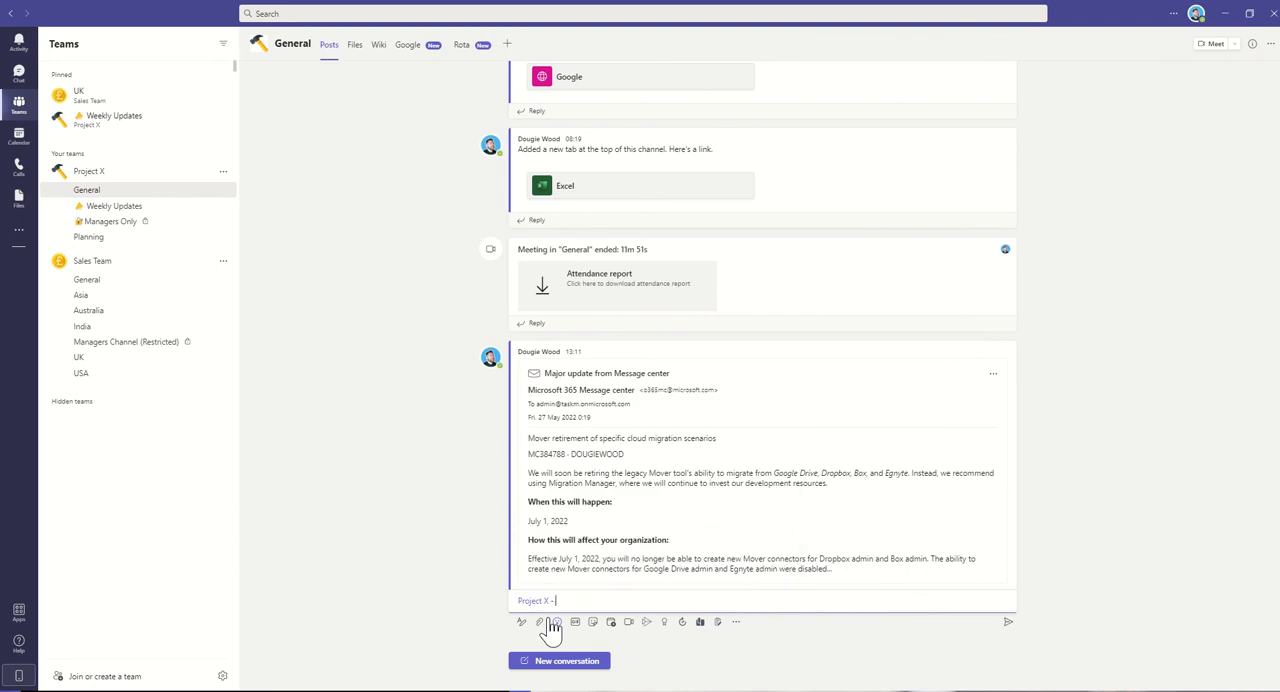
text(please take a look at this and let me know wha)
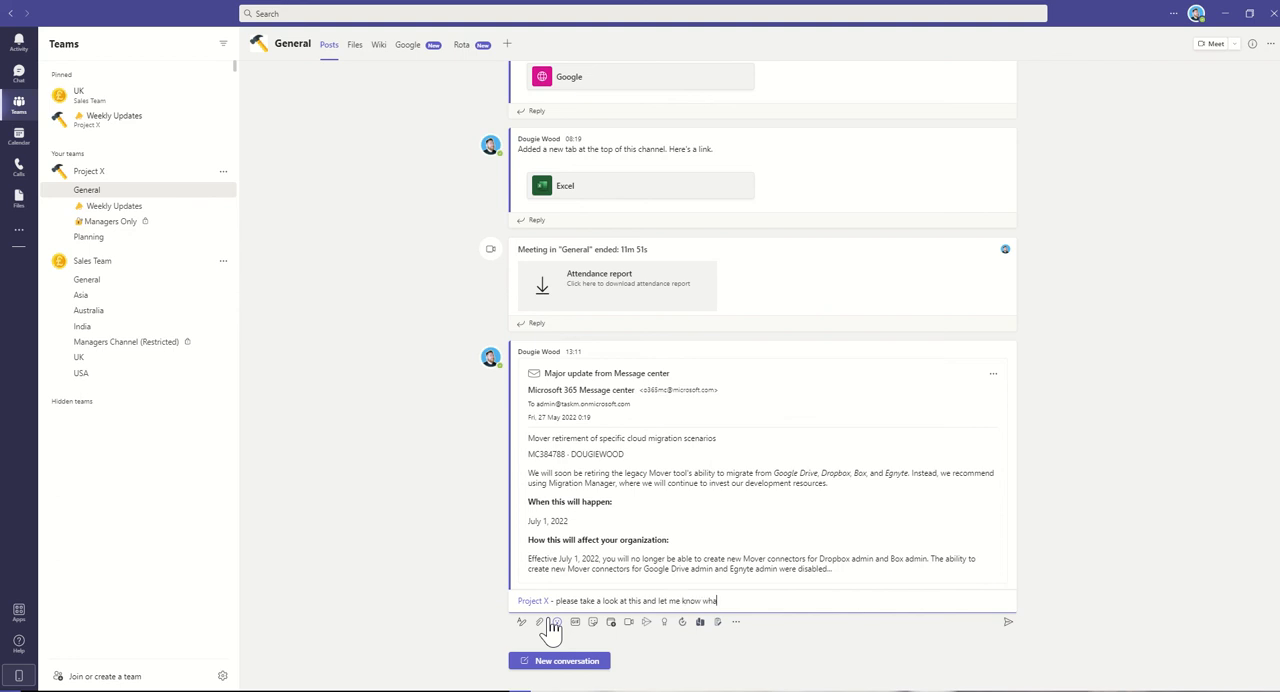
key(Return)
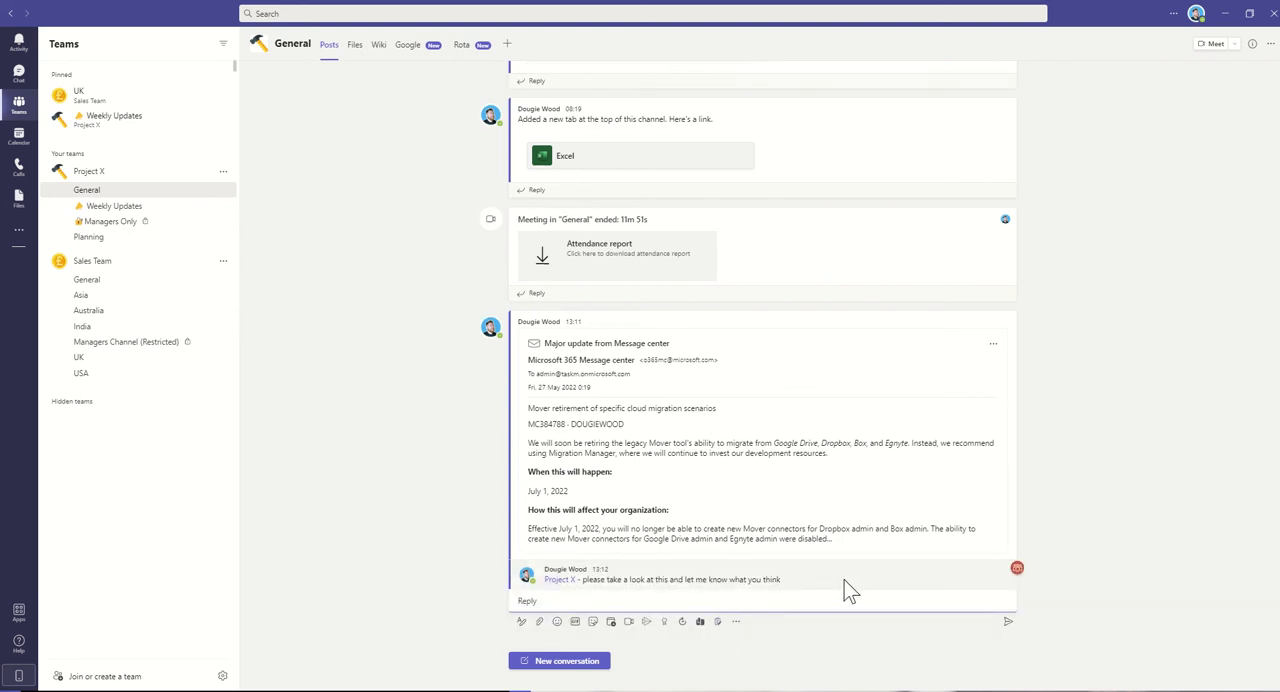
mouse_move(668, 358)
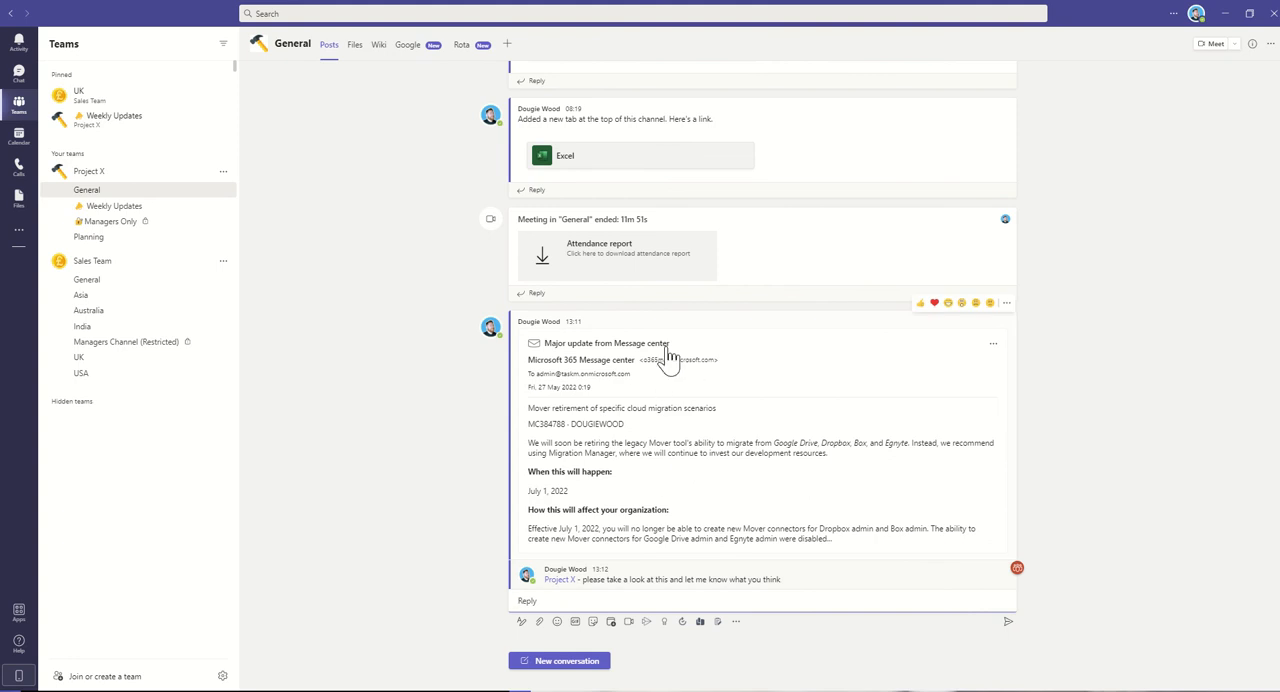
- Show the shared Mover retirement email in full view from the channel post
click(606, 344)
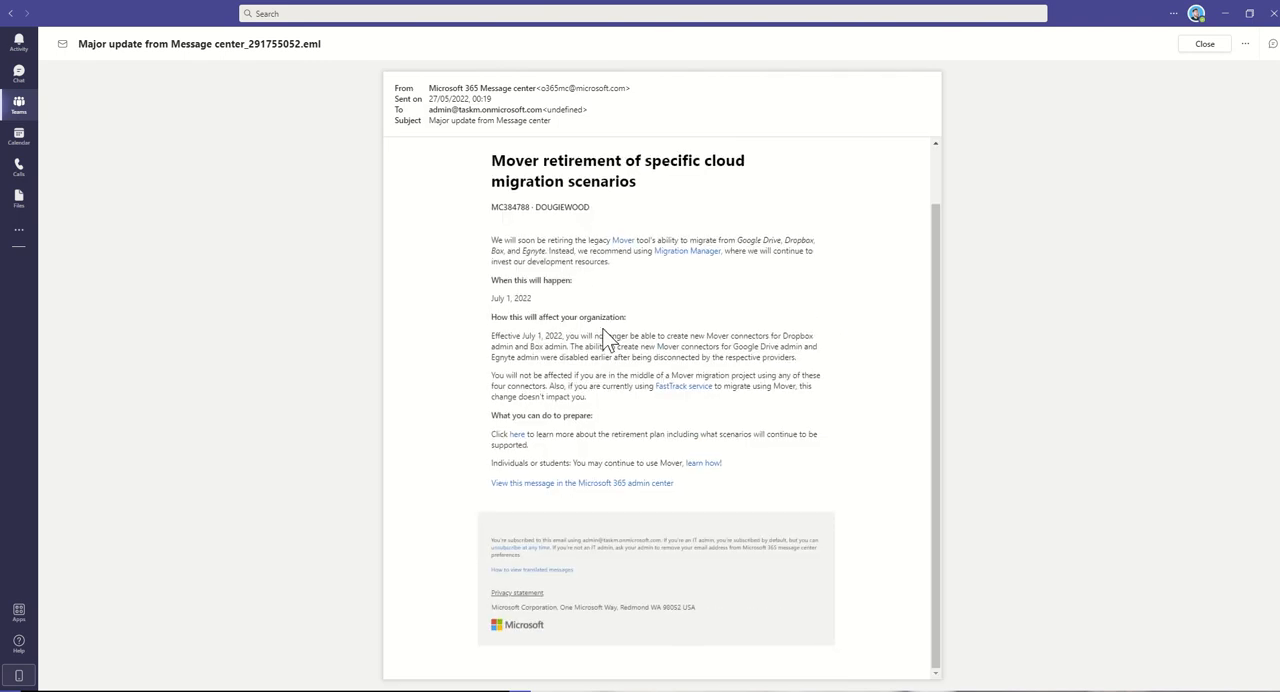
mouse_move(604, 340)
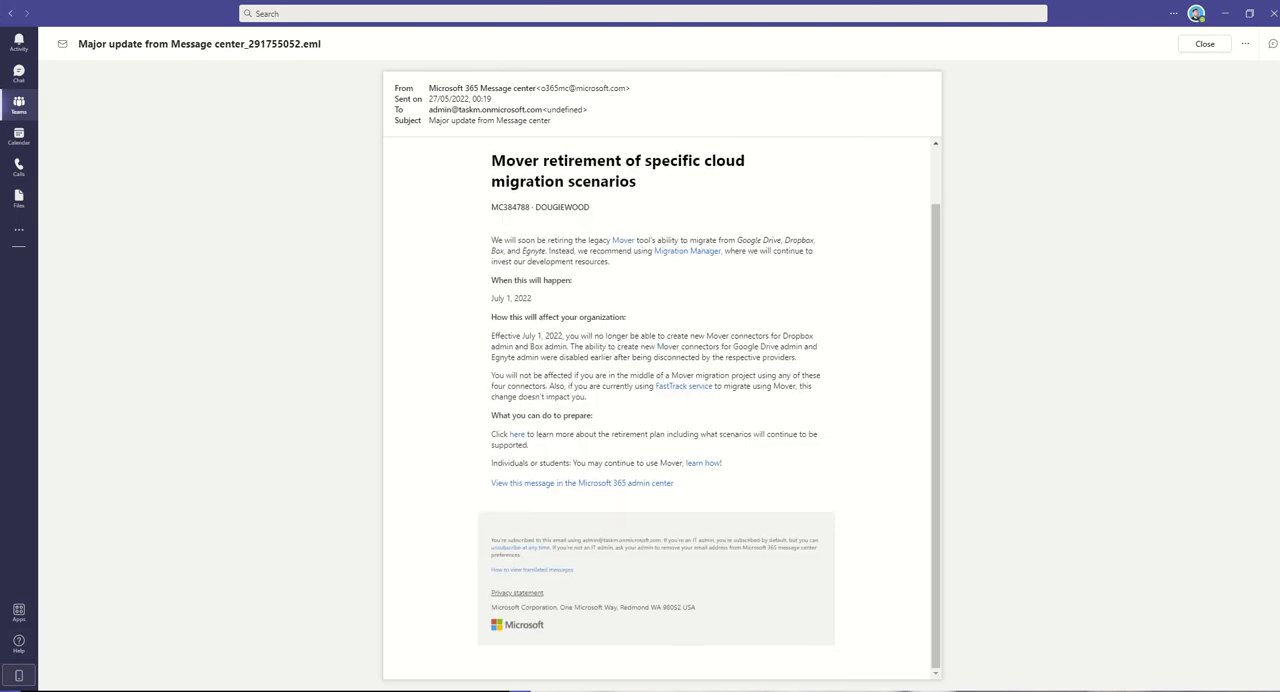